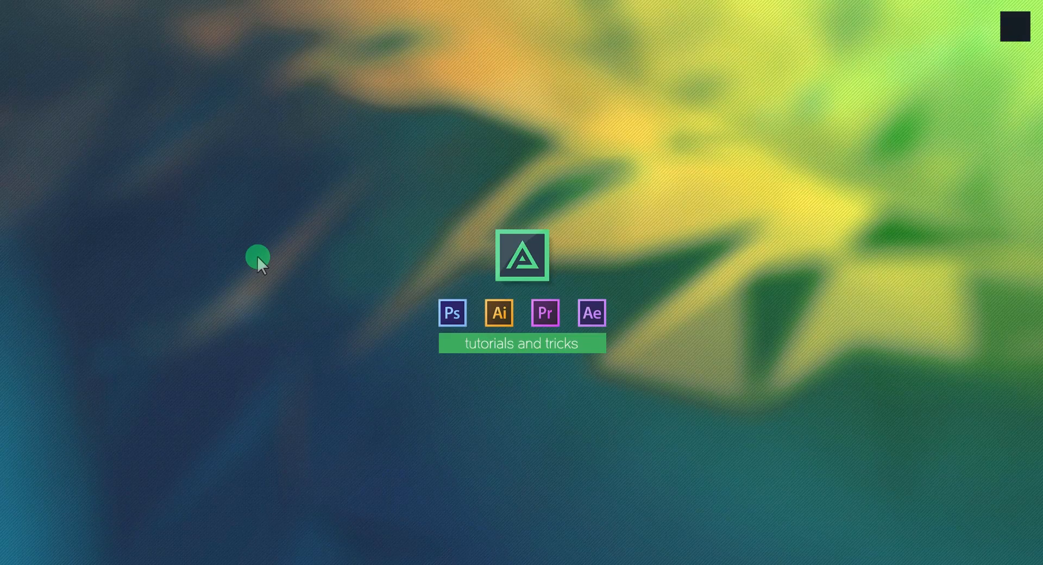
pyautogui.moveTo(167, 459)
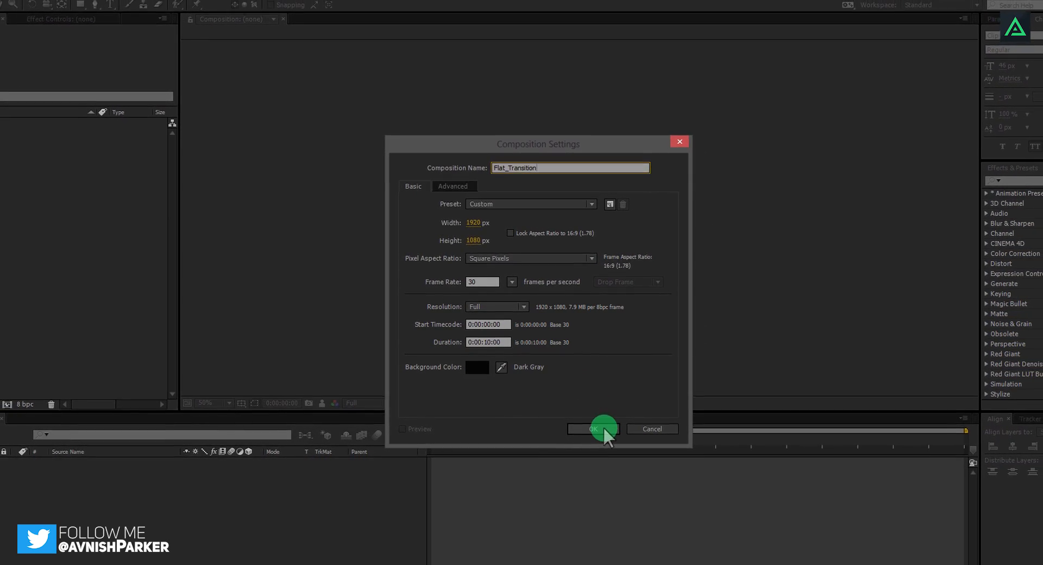
# Confirm Composition Settings to create the 1920×1080 Flat_Transition composition
pyautogui.click(594, 430)
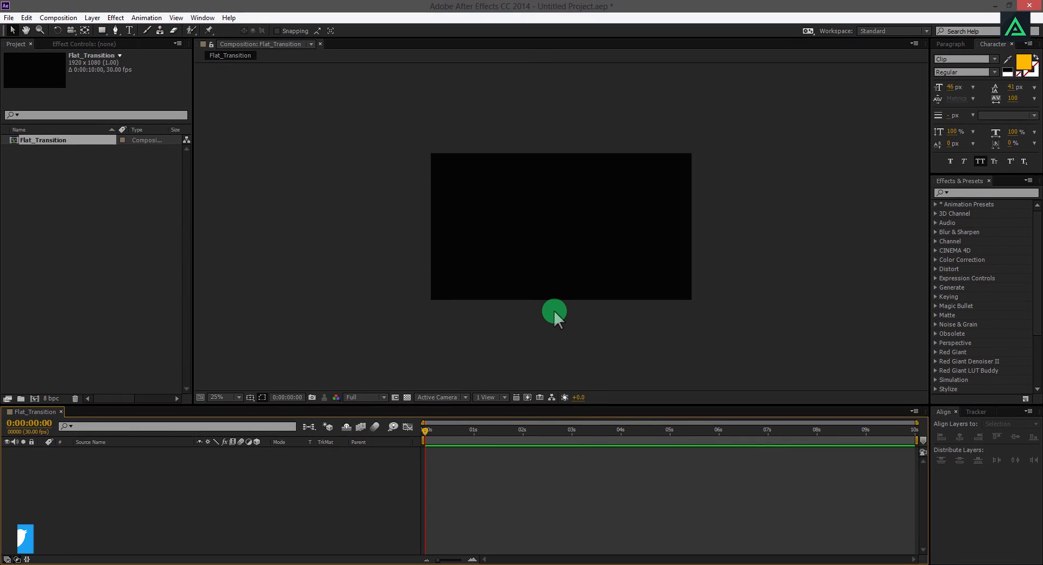
pyautogui.click(235, 398)
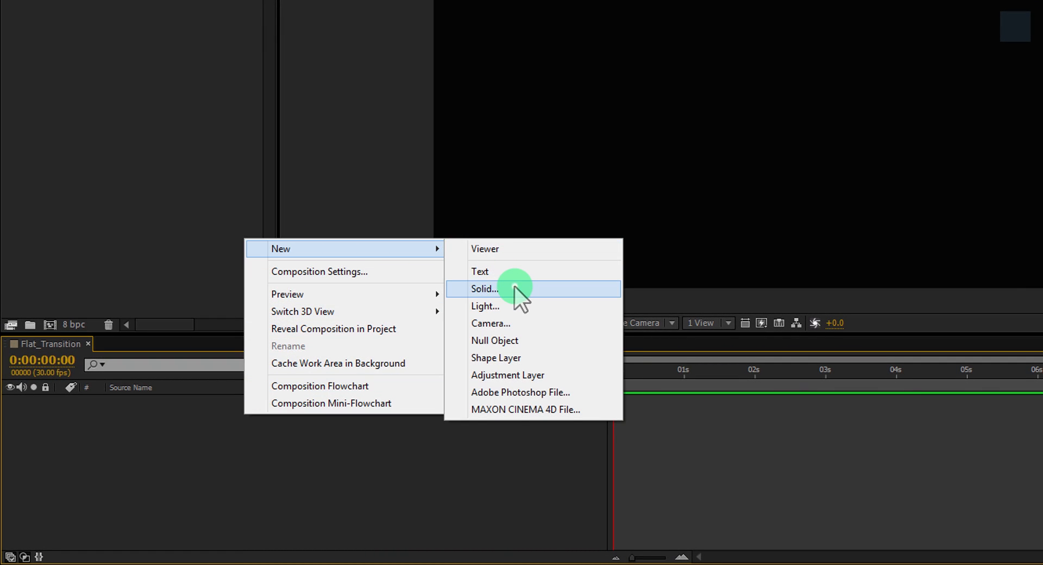
# Add a full-frame yellow solid named Slide 001 to the composition
pyautogui.click(485, 289)
pyautogui.write('Slide 001')
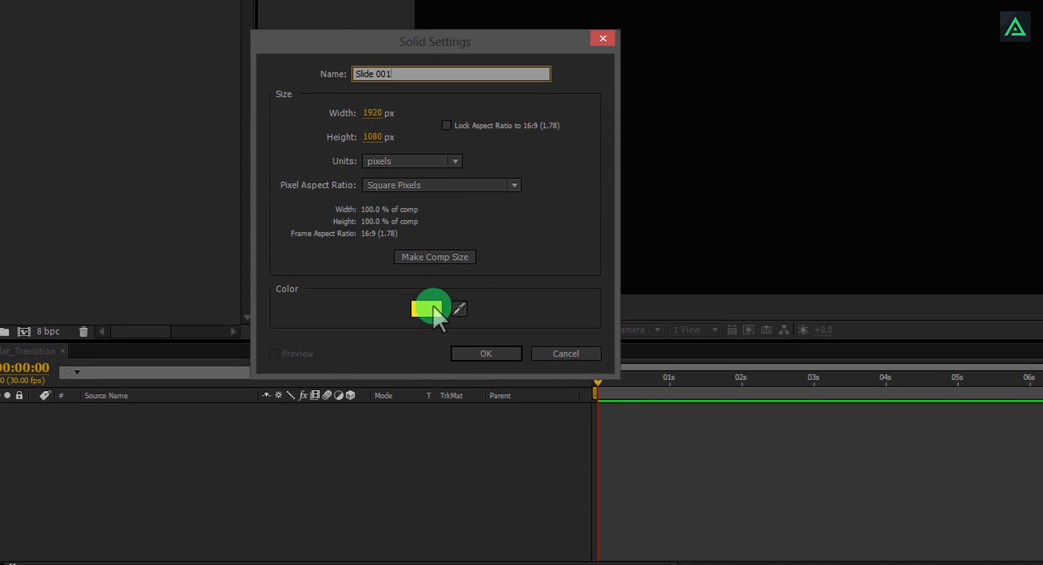
pyautogui.click(426, 309)
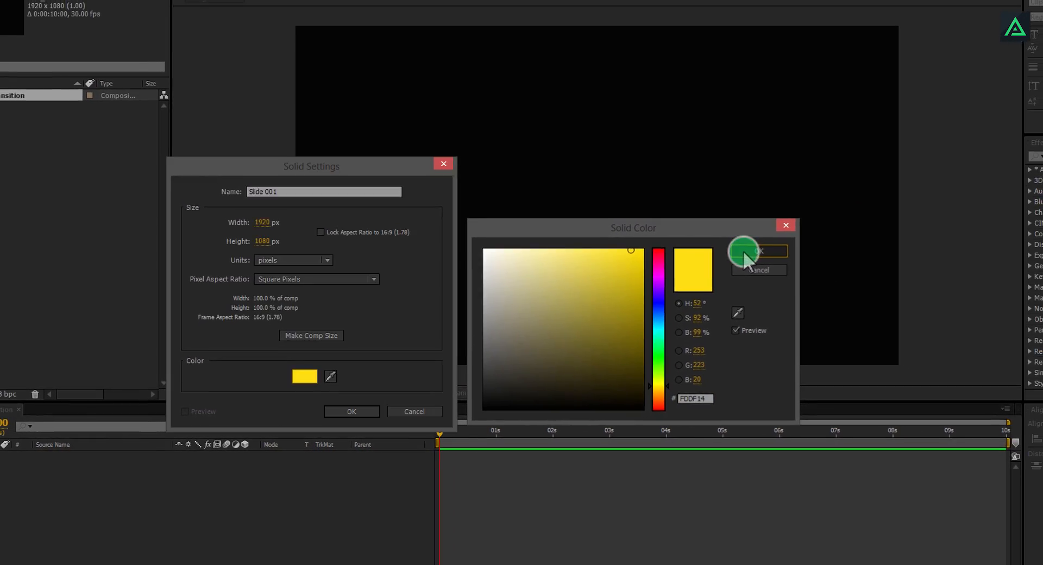
pyautogui.click(759, 252)
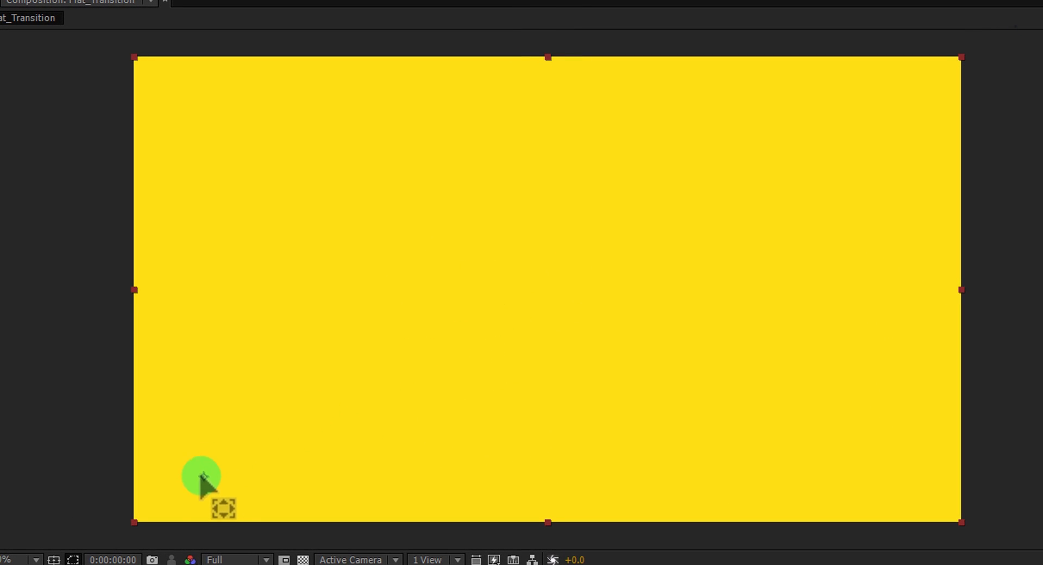
# Move the anchor to the lower-left corner and scale Slide 001 to 250%
pyautogui.press('ctrl')
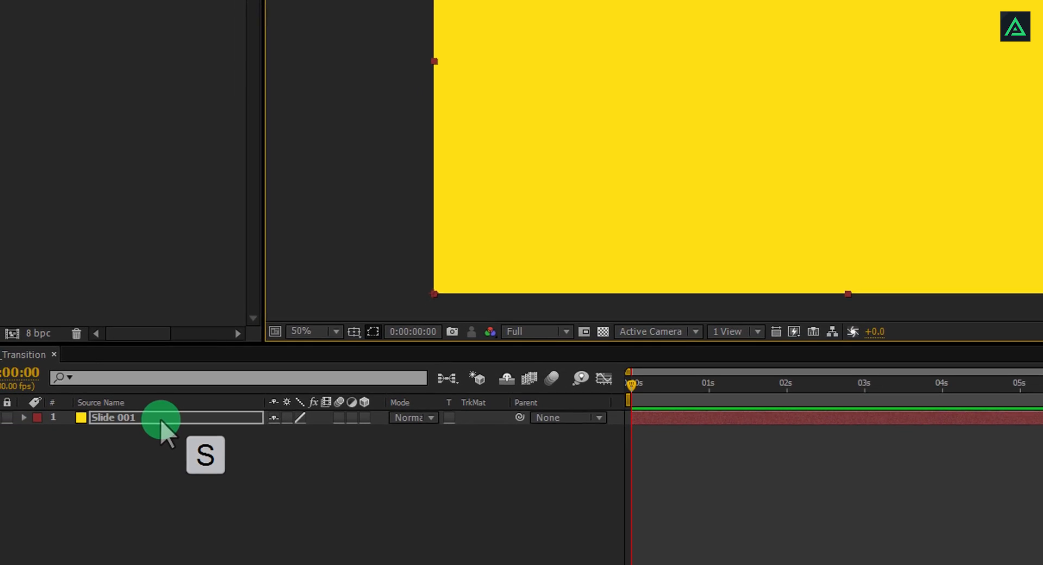
pyautogui.press('s')
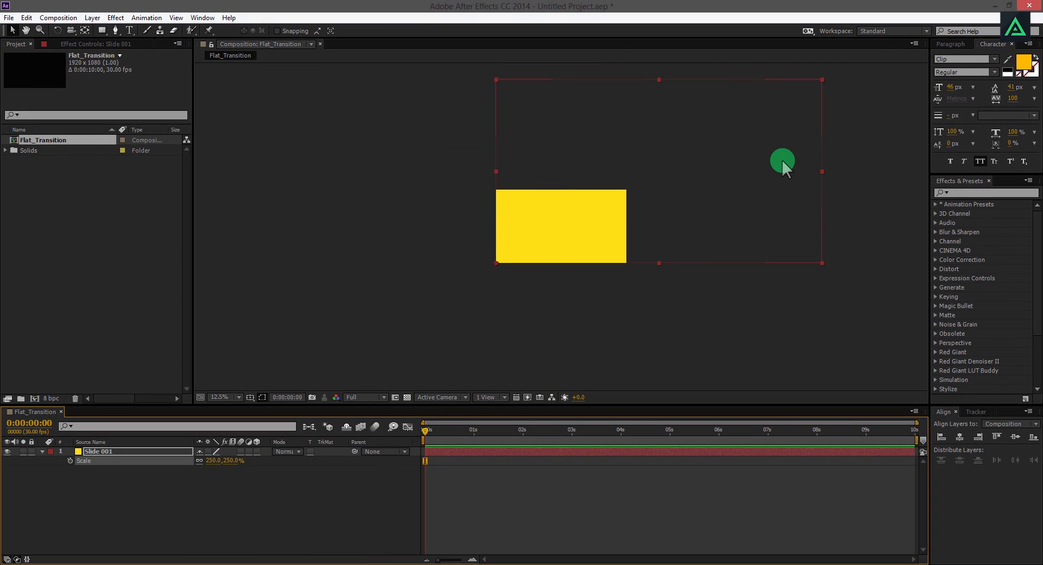
pyautogui.click(239, 398)
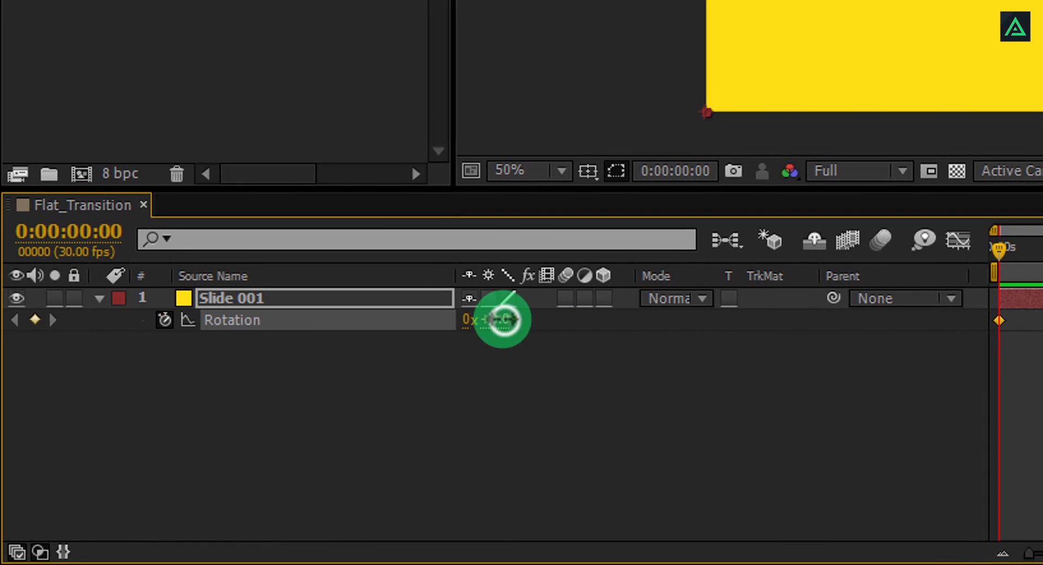
# Keyframe Slide 001's rotation from about -94° at 0s to about +74° at 2s and preview it
pyautogui.moveTo(502, 320); pyautogui.dragTo(416, 344)
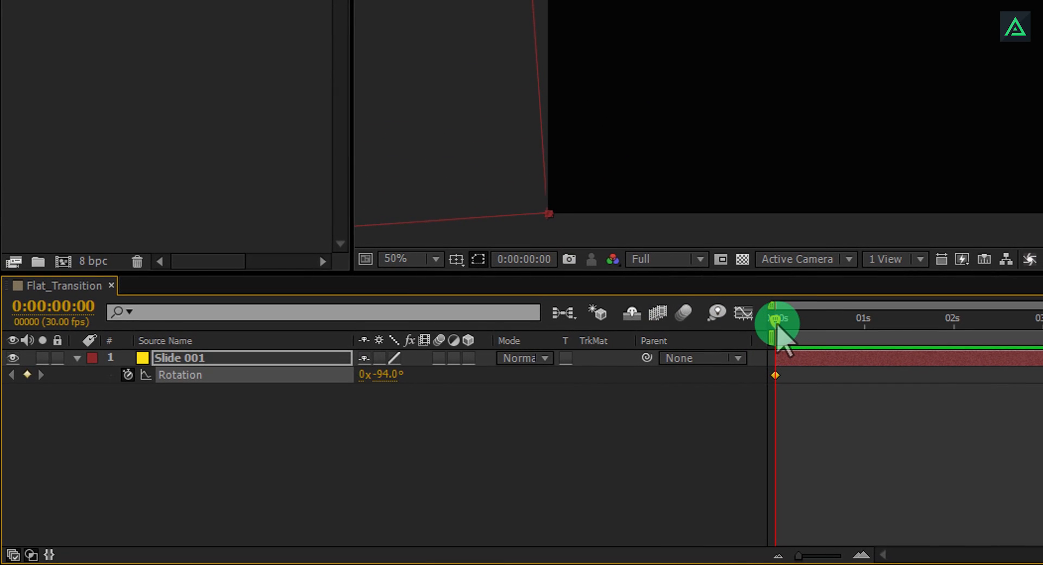
pyautogui.moveTo(778, 323); pyautogui.dragTo(955, 323)
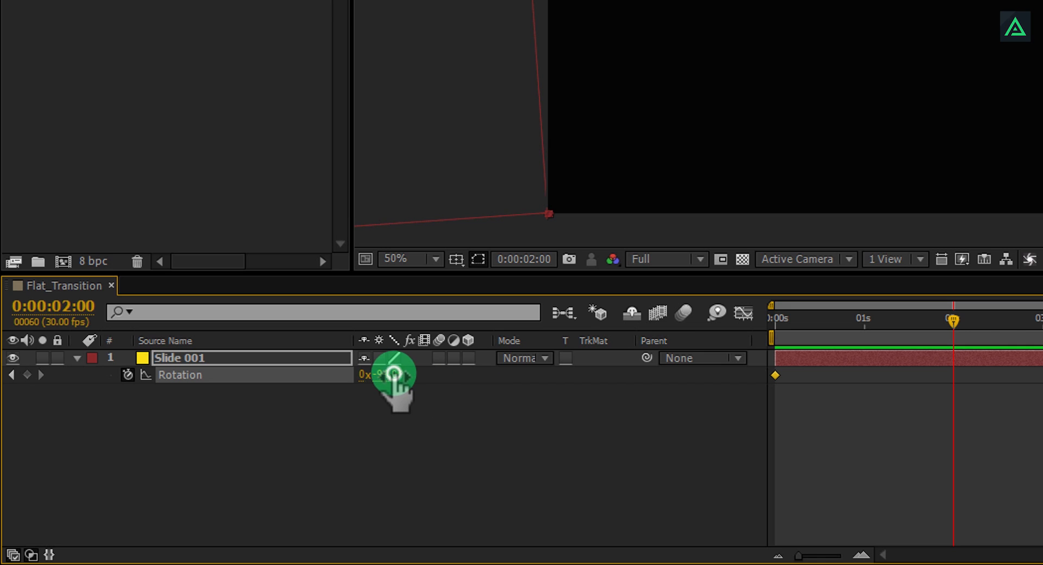
pyautogui.moveTo(380, 375); pyautogui.dragTo(565, 375)
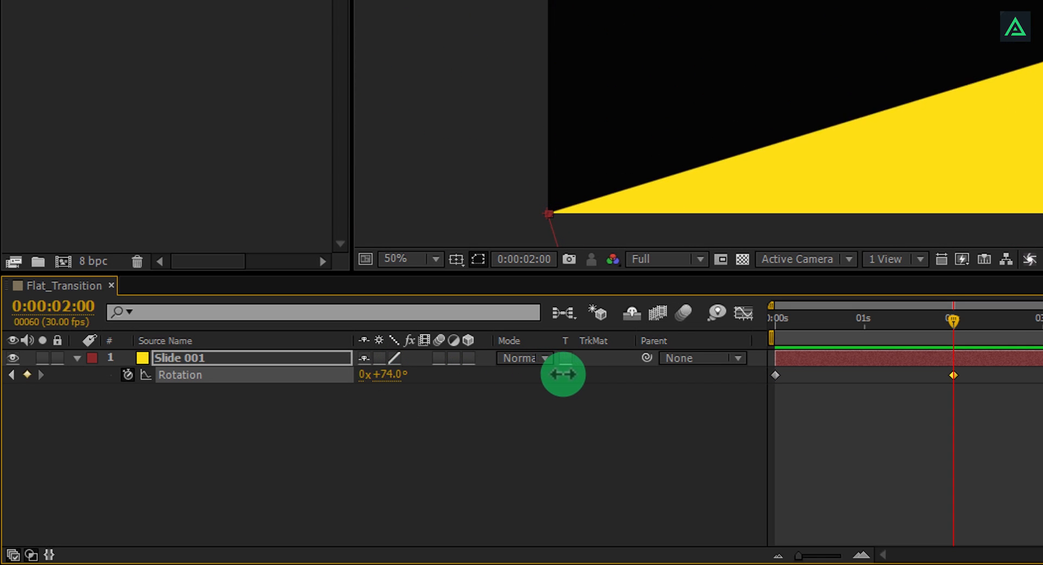
pyautogui.moveTo(562, 374); pyautogui.dragTo(577, 374)
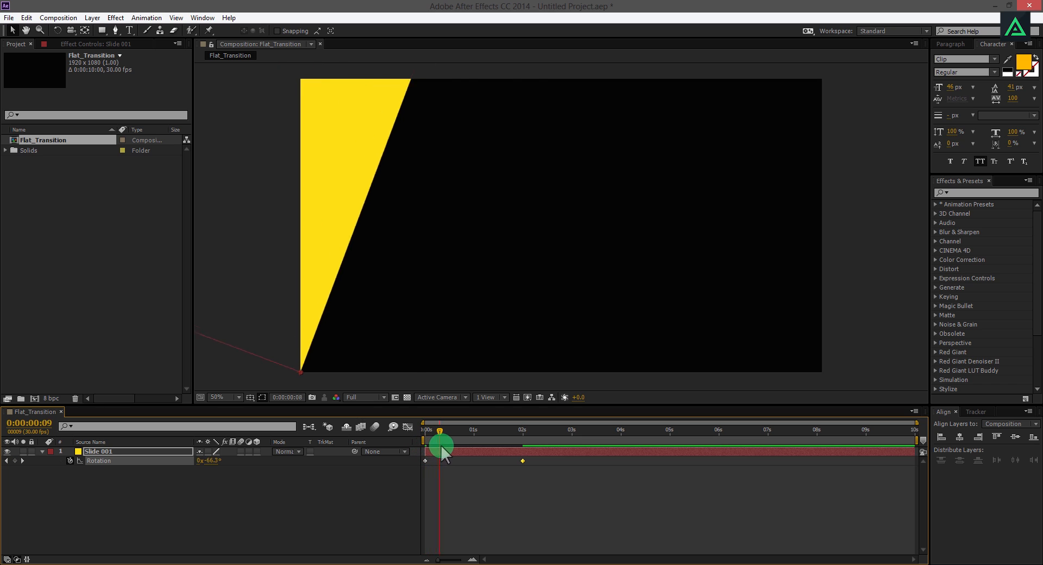
pyautogui.moveTo(440, 431); pyautogui.dragTo(524, 431)
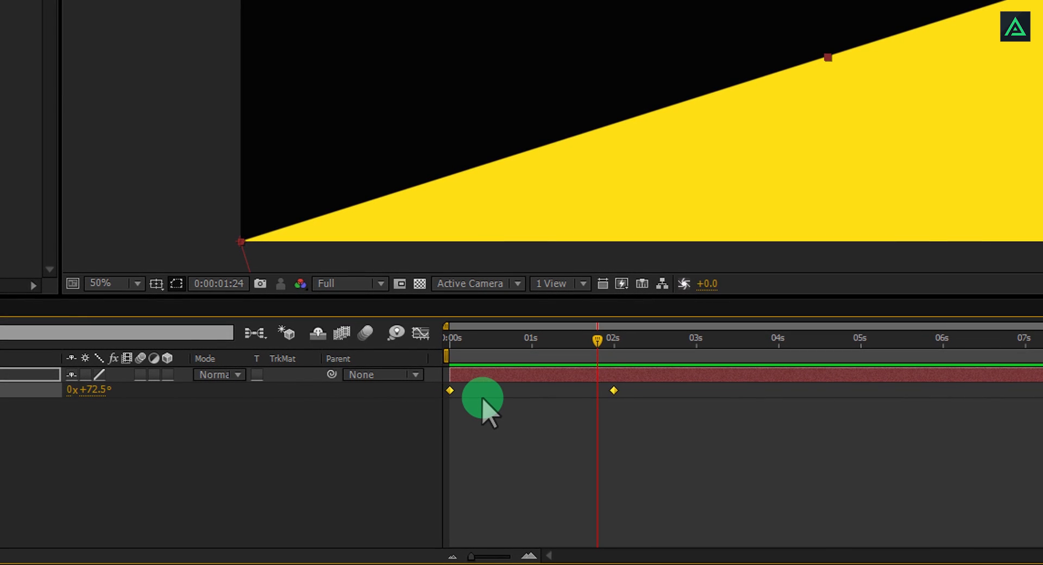
# Easy-ease both rotation keyframes with F9 and end the work area at 3 seconds
pyautogui.press('F9')
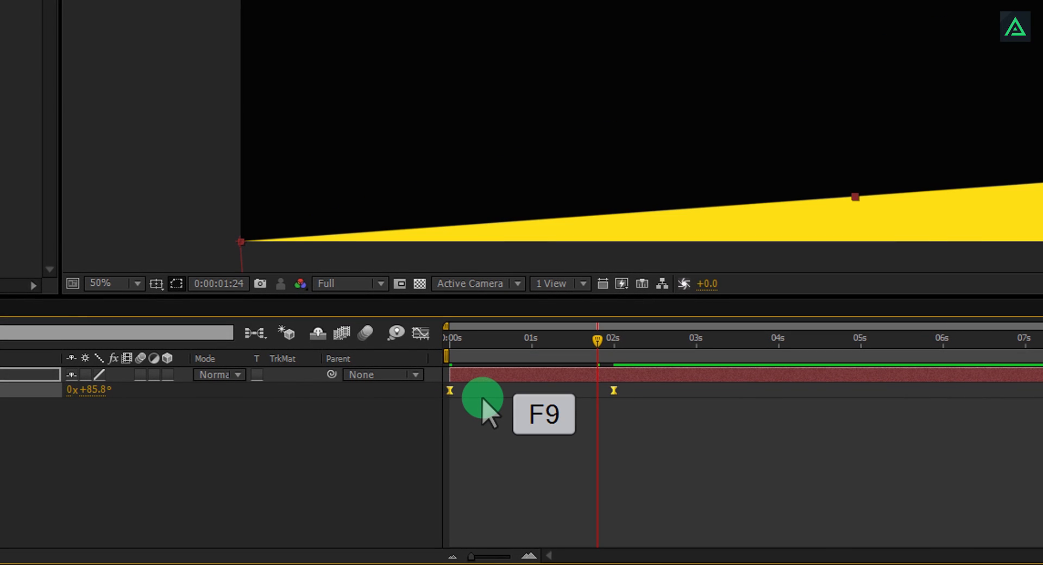
pyautogui.press('F9')
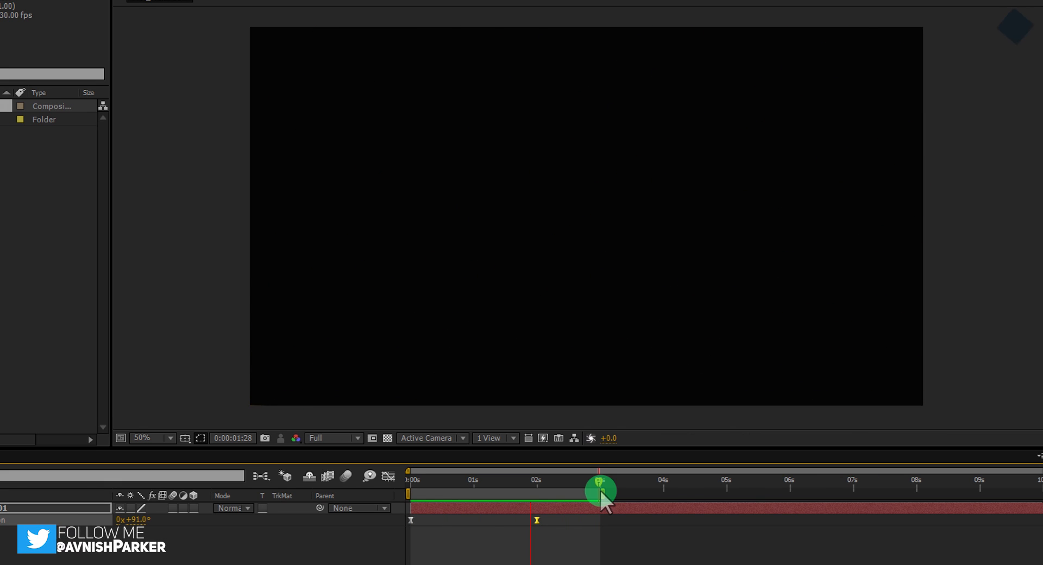
pyautogui.moveTo(601, 489); pyautogui.dragTo(429, 480)
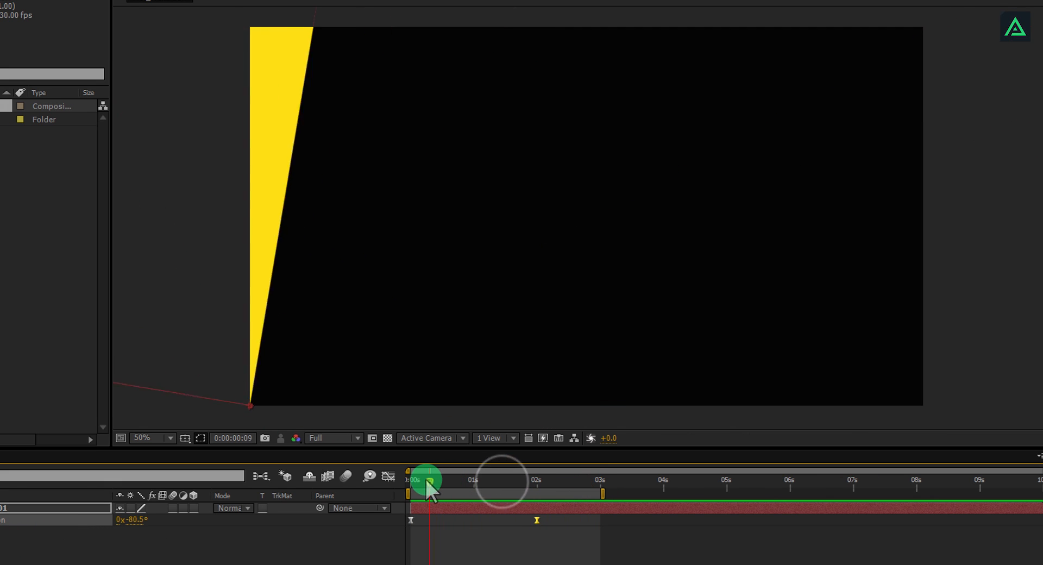
pyautogui.moveTo(429, 479); pyautogui.dragTo(442, 479)
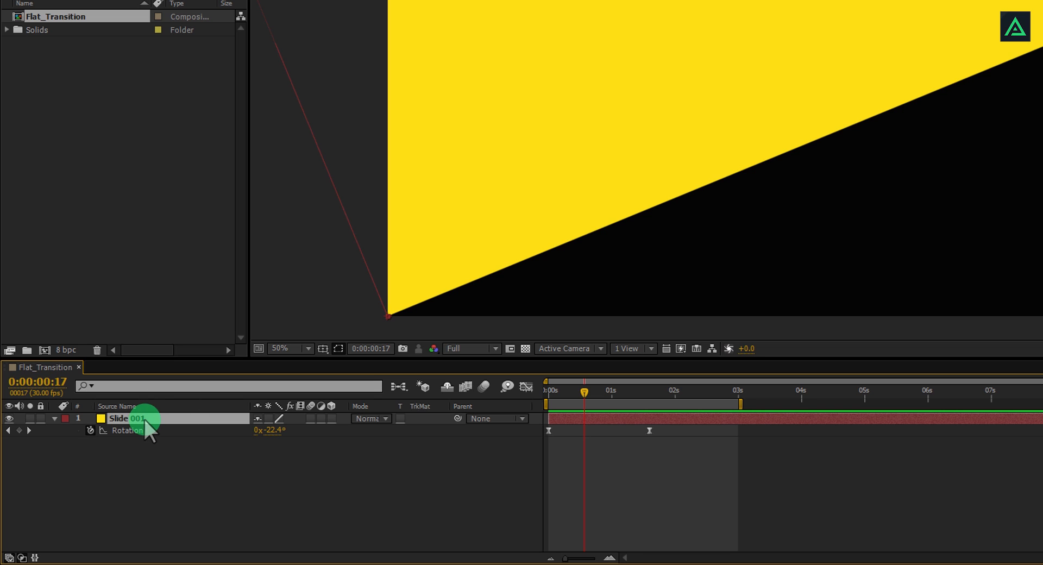
# Duplicate Slide 001 with Ctrl+D and check the animation around frames 15–20
pyautogui.press('Ctrl+D')
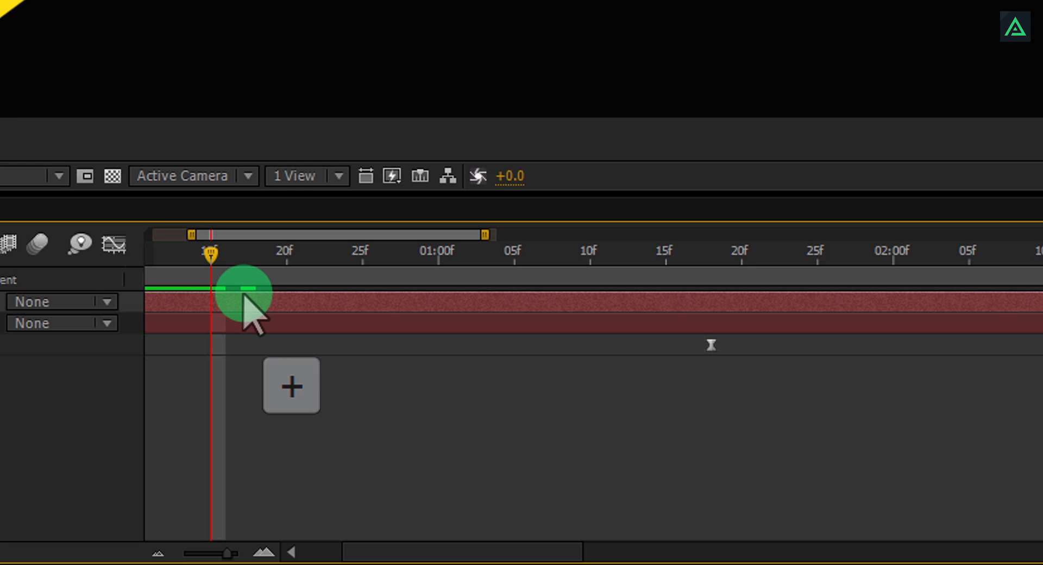
pyautogui.press('Space')
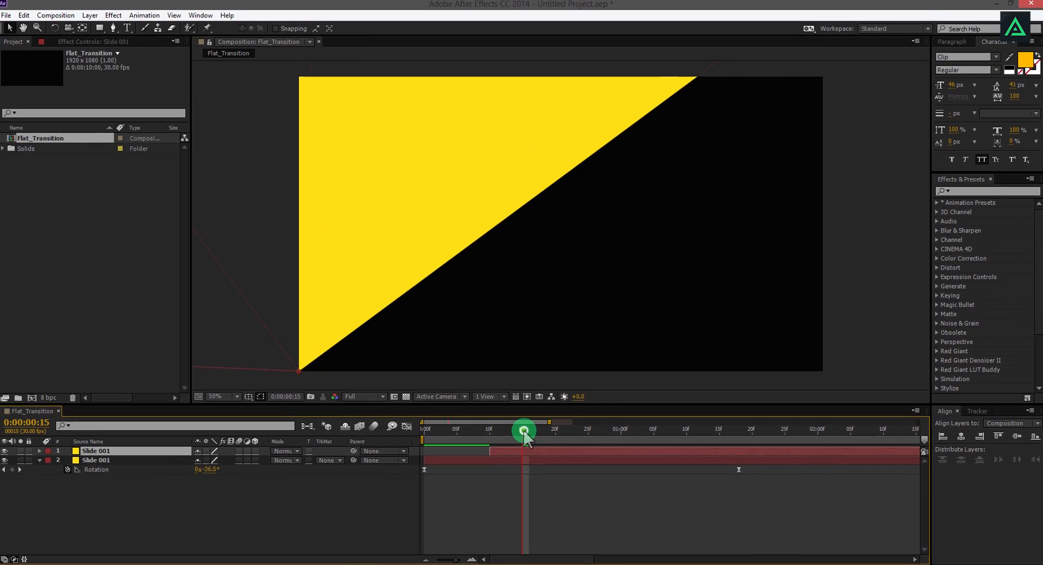
pyautogui.moveTo(524, 430); pyautogui.dragTo(557, 432)
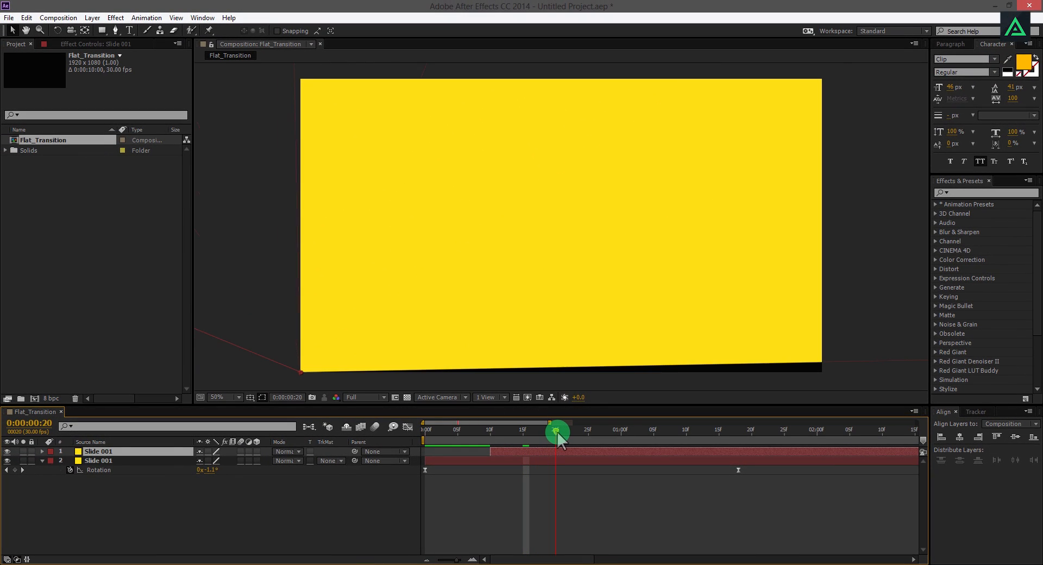
pyautogui.moveTo(556, 433); pyautogui.dragTo(591, 433)
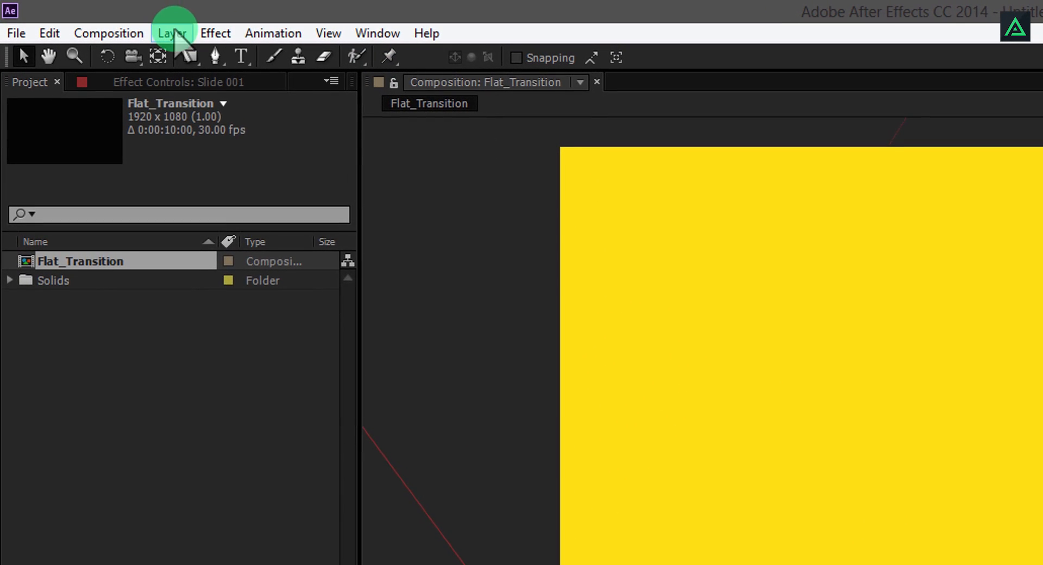
# Turn the duplicate into a green (2CC97A) solid named Slide 002 above Slide 001
pyautogui.click(172, 33)
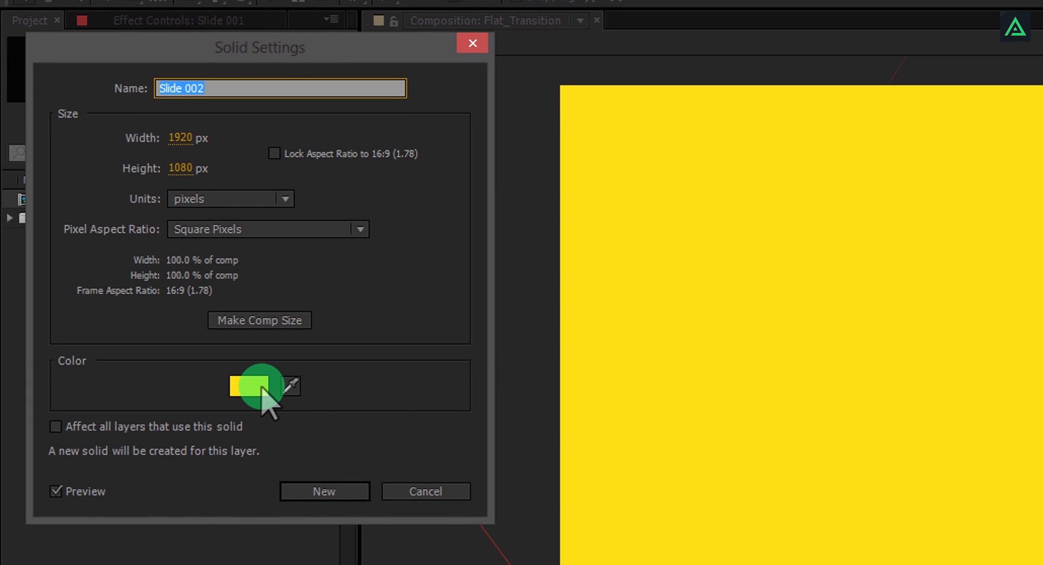
pyautogui.click(254, 385)
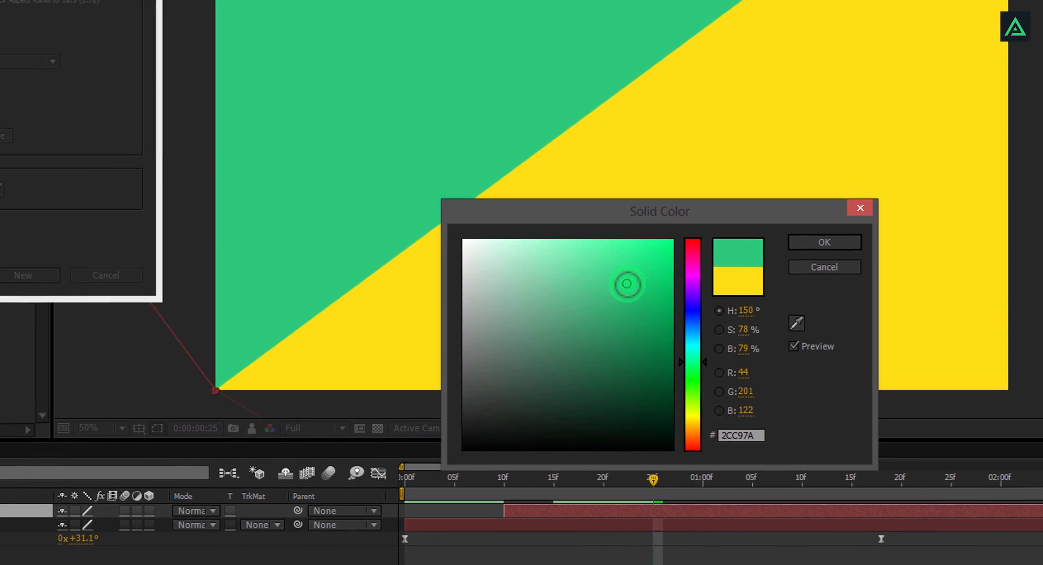
pyautogui.click(824, 243)
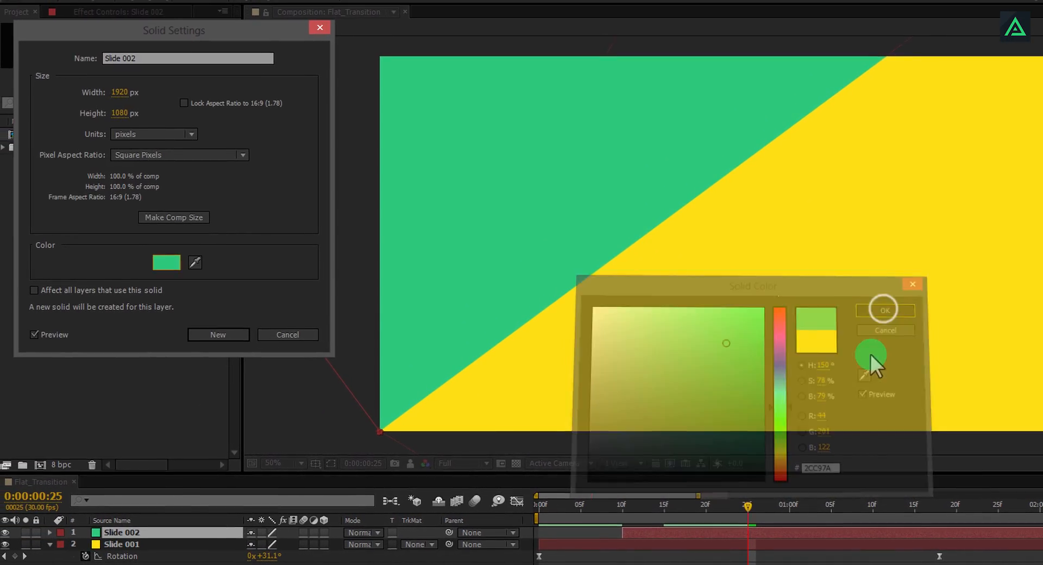
pyautogui.click(885, 310)
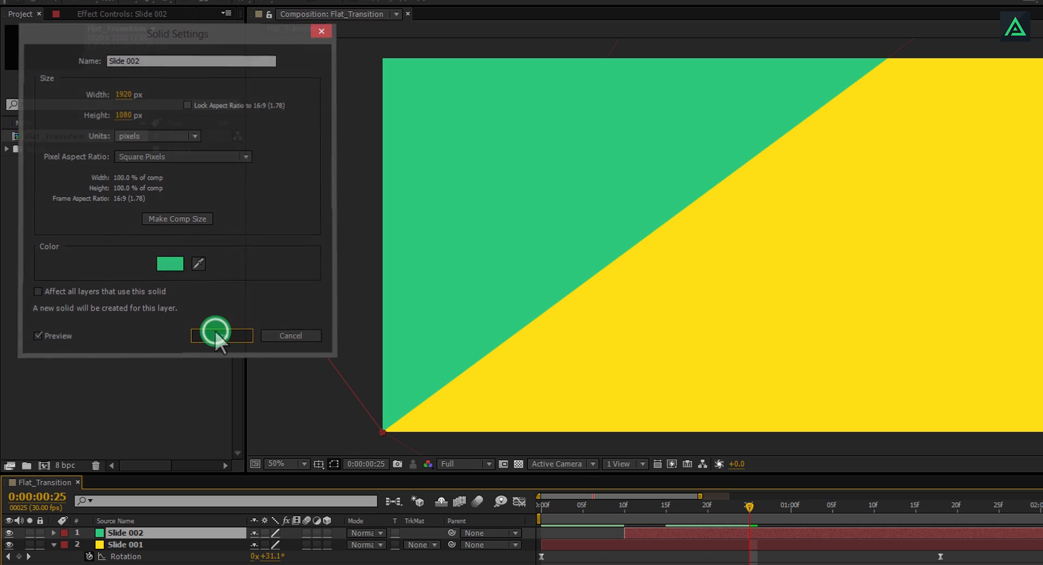
pyautogui.click(222, 336)
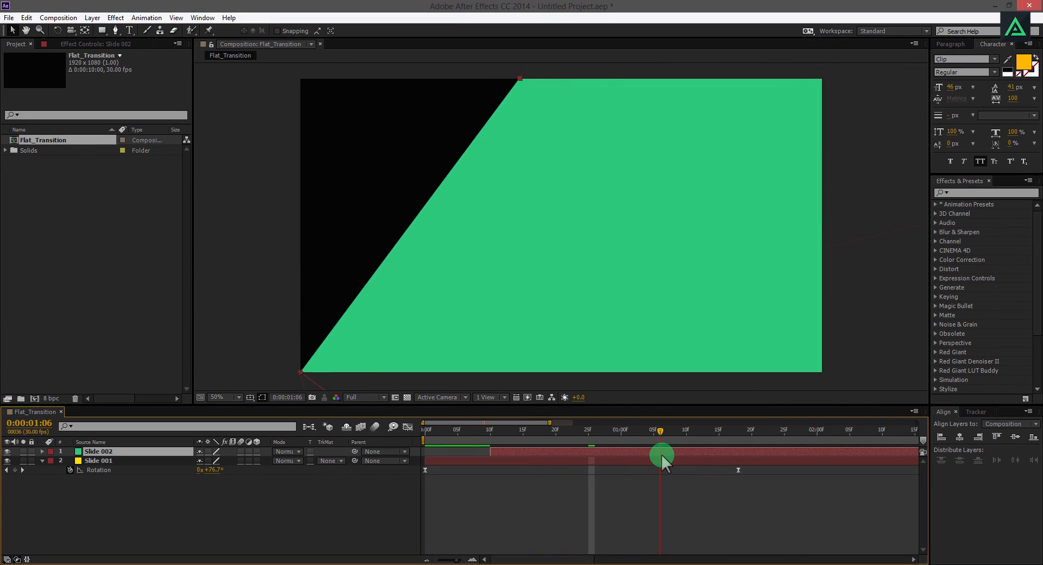
# Scrub the timeline to watch the green wedge rotate after the yellow one
pyautogui.moveTo(662, 452); pyautogui.dragTo(512, 463)
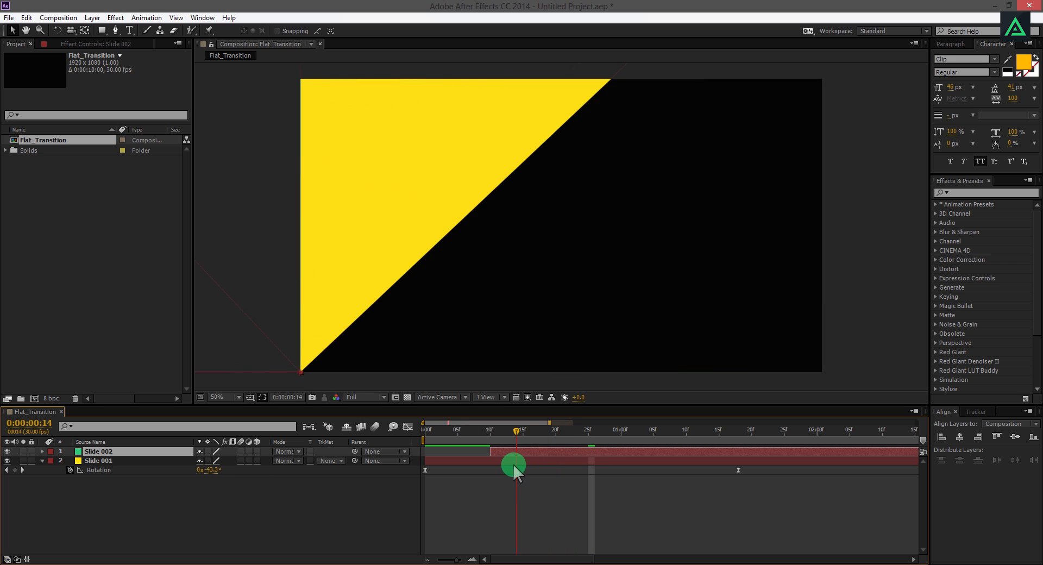
pyautogui.moveTo(514, 464); pyautogui.dragTo(593, 473)
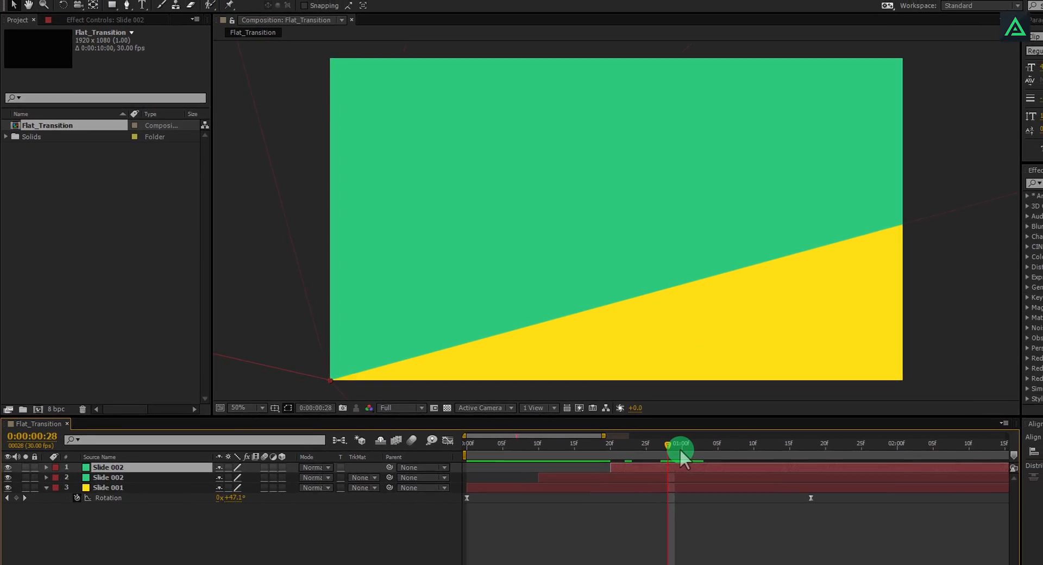
# Recolor the duplicate solid blue as Slide 003 via Solid Settings and preview the staggered wedges
pyautogui.click(91, 17)
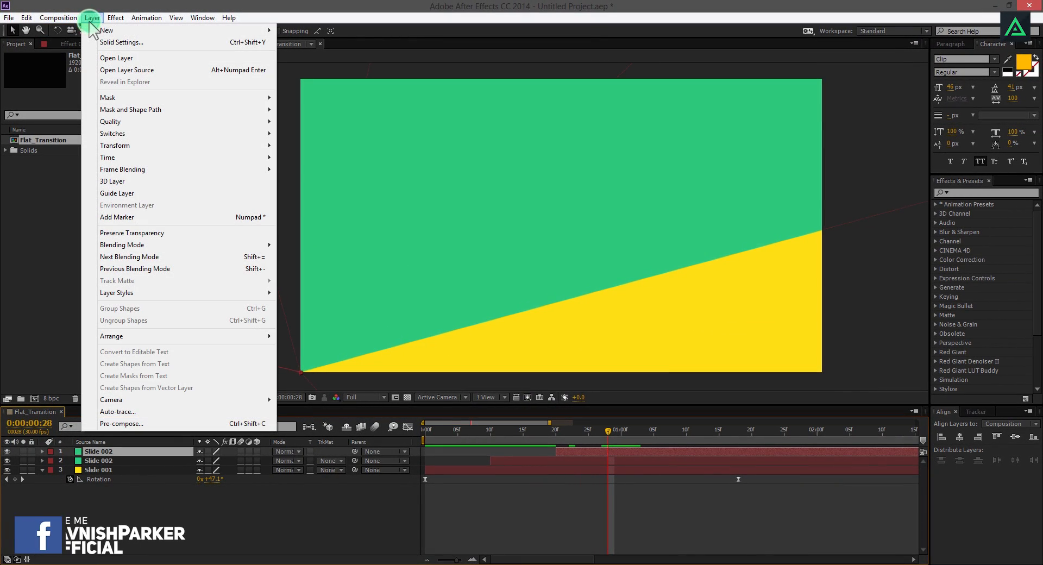
pyautogui.click(121, 43)
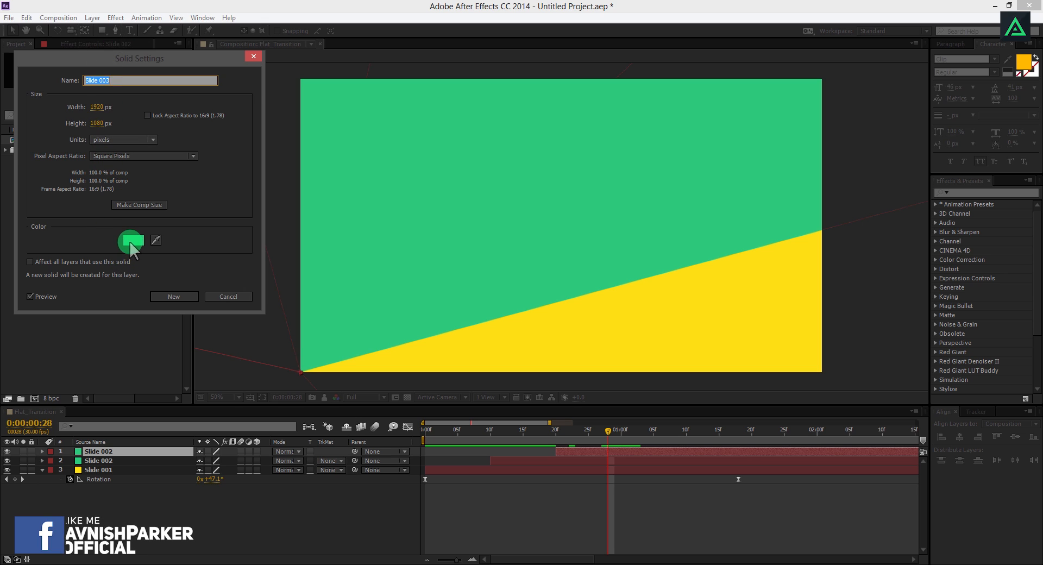
pyautogui.click(132, 240)
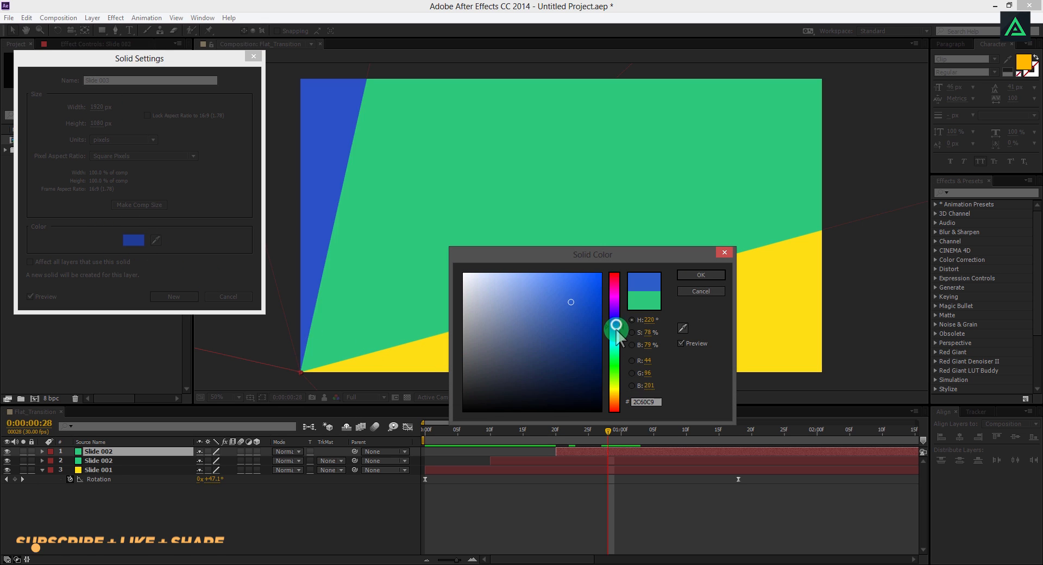
pyautogui.click(701, 275)
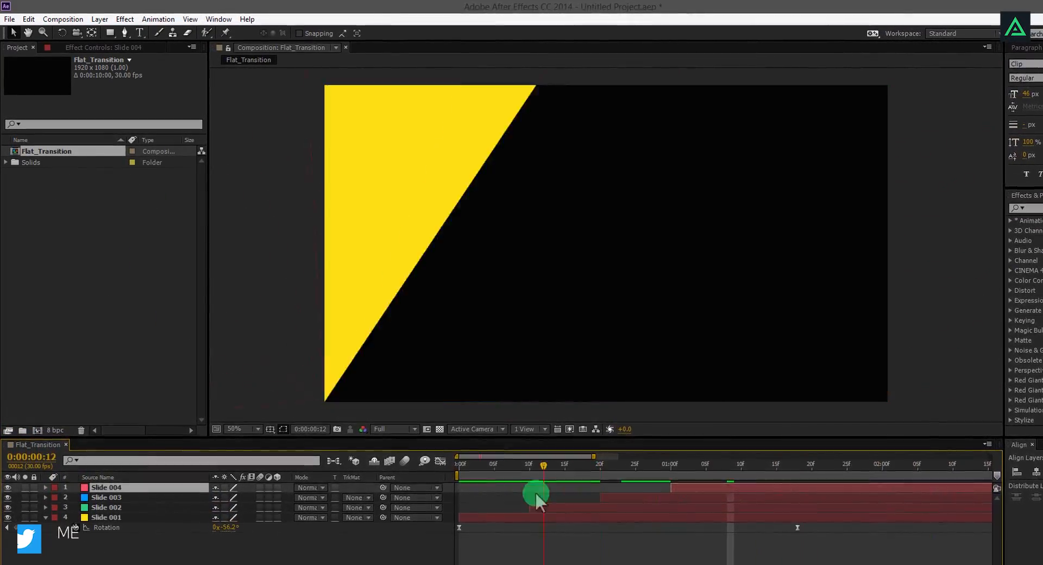
pyautogui.moveTo(536, 490); pyautogui.dragTo(859, 495)
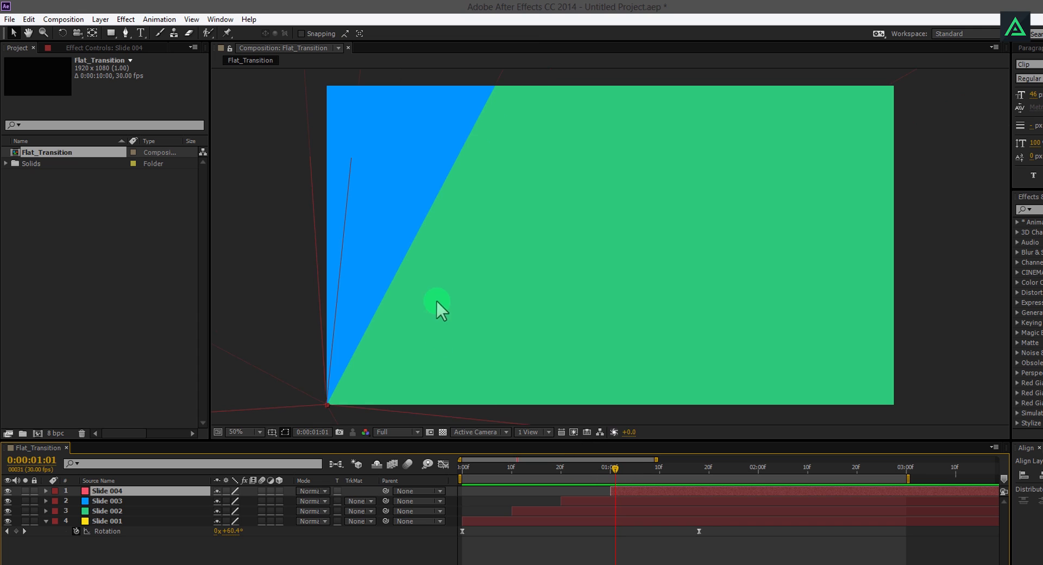
pyautogui.moveTo(413, 329)
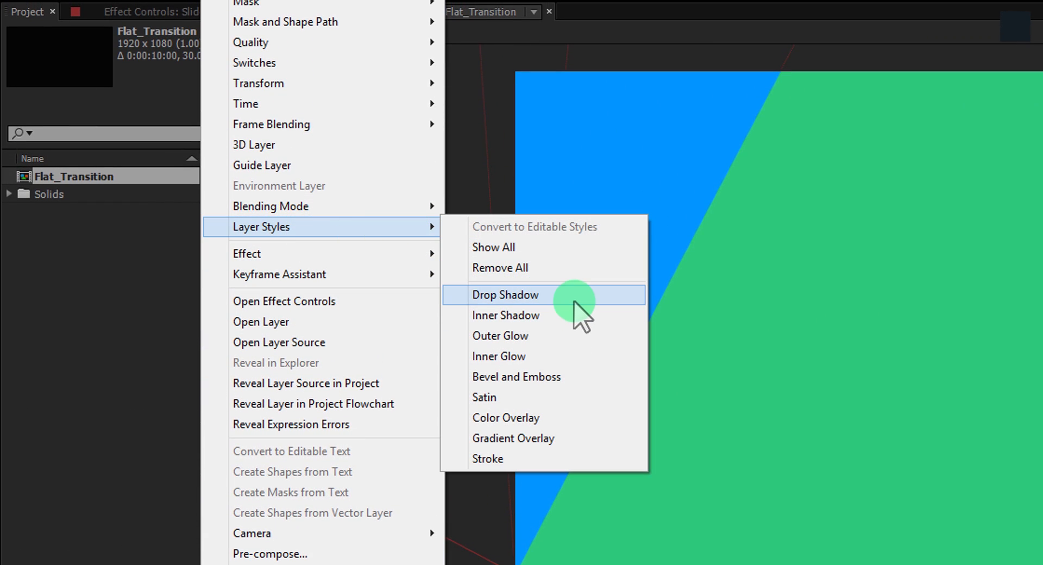
# Add a Drop Shadow layer style to Slide 003 with Size 20 and 30% opacity
pyautogui.click(504, 294)
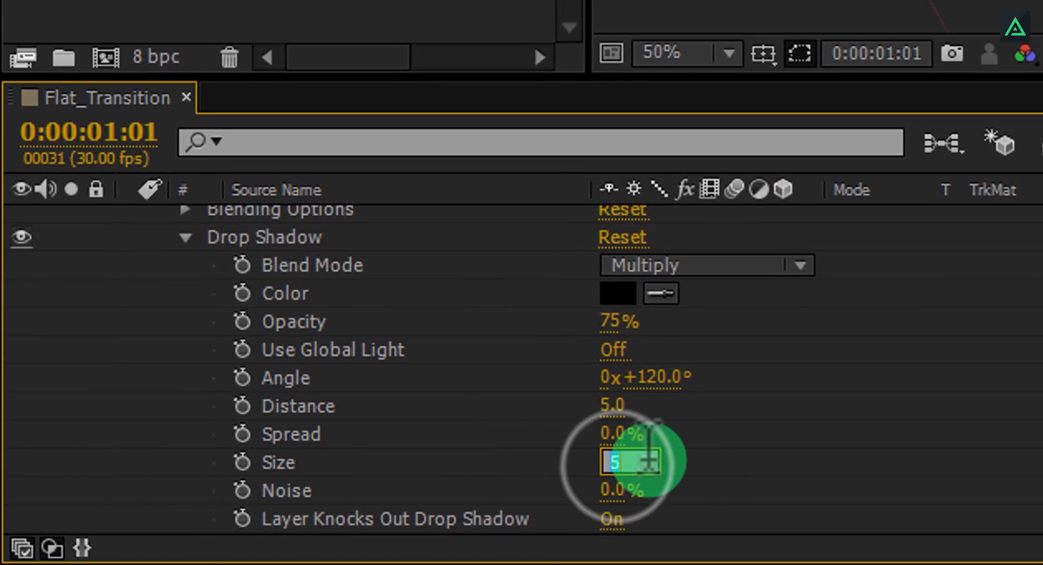
pyautogui.write('20')
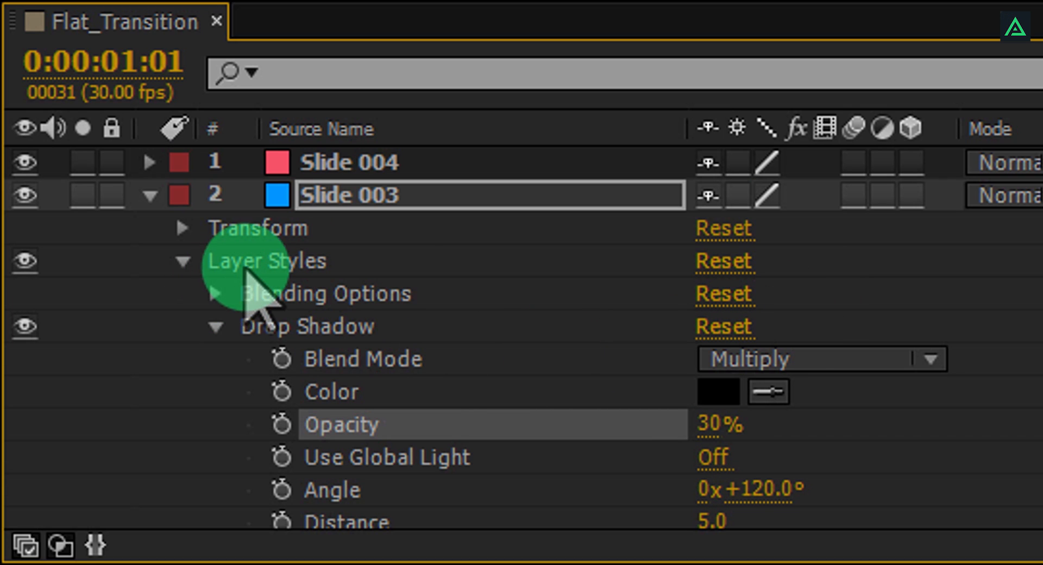
# Copy the blue Slide 003's drop shadow layer styles and paste them onto the green Slide 002
pyautogui.press('ctrl+c')
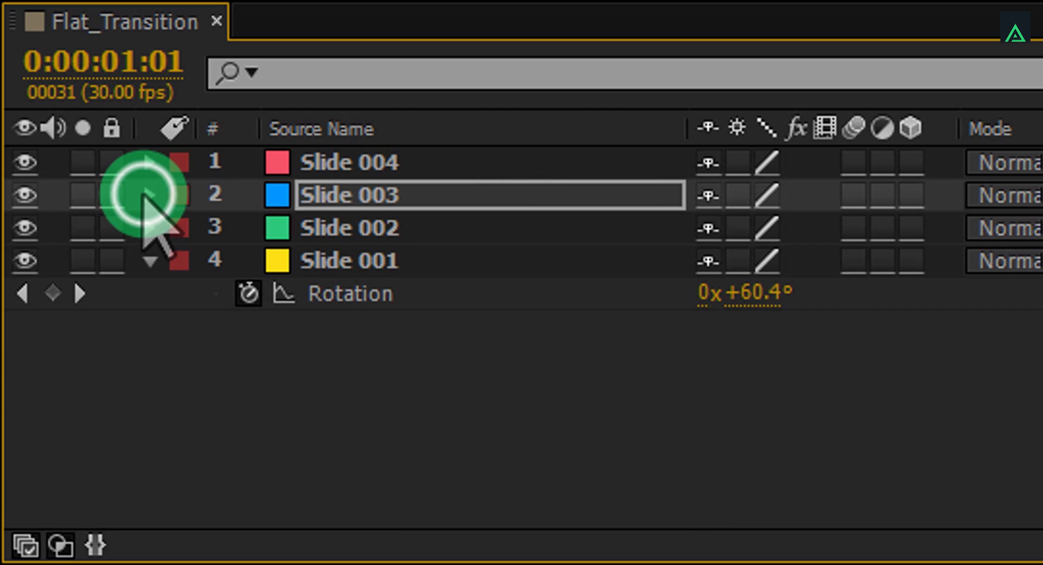
pyautogui.click(348, 228)
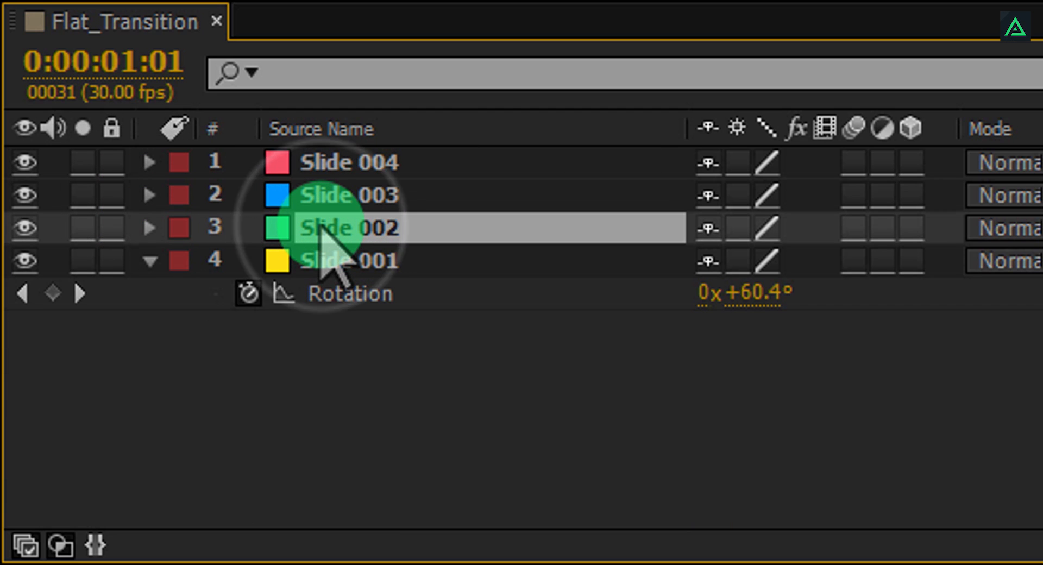
pyautogui.press('Ctrl+V')
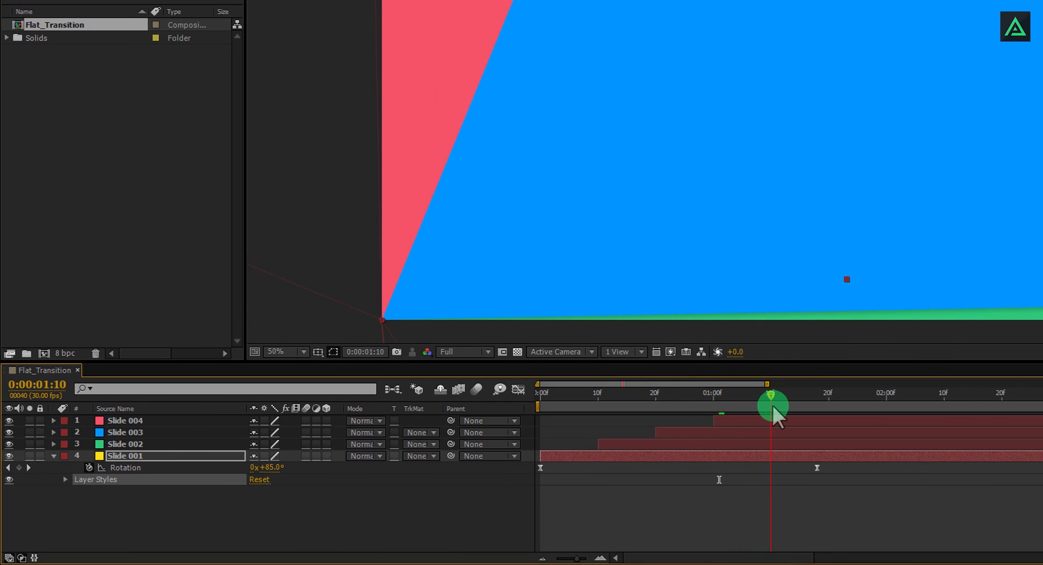
# Scrub a few frames to check the shadow edge, then paste the drop shadow onto the pink Slide 004
pyautogui.moveTo(771, 404); pyautogui.dragTo(790, 405)
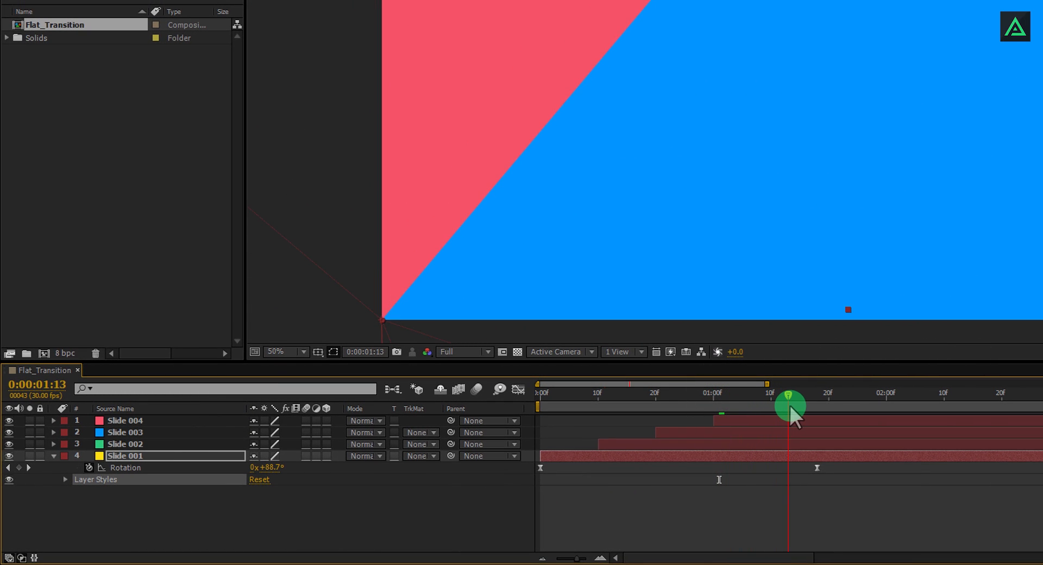
pyautogui.moveTo(793, 408); pyautogui.dragTo(759, 408)
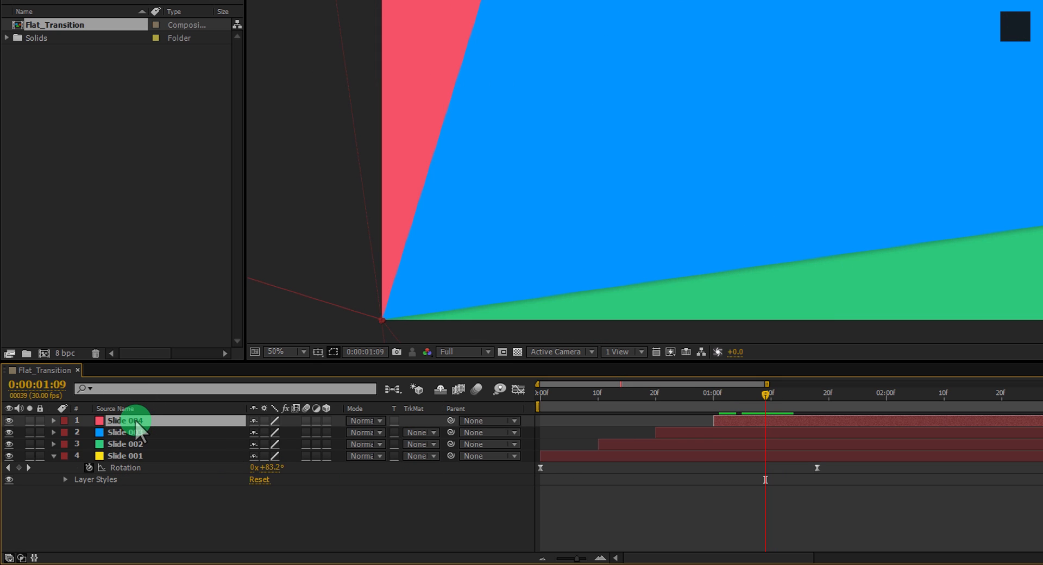
pyautogui.press('Ctrl+V')
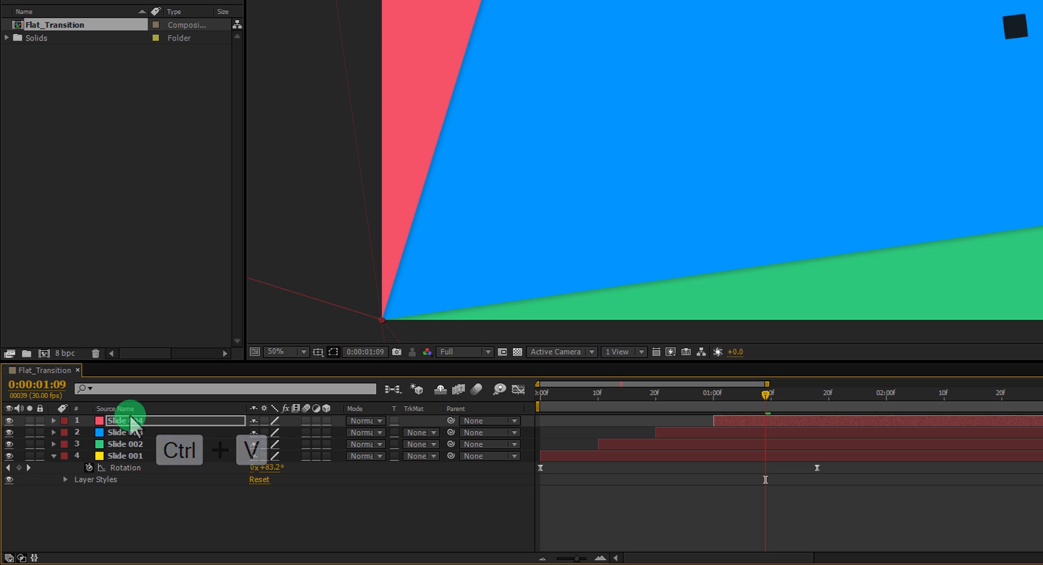
pyautogui.moveTo(765, 394); pyautogui.dragTo(556, 395)
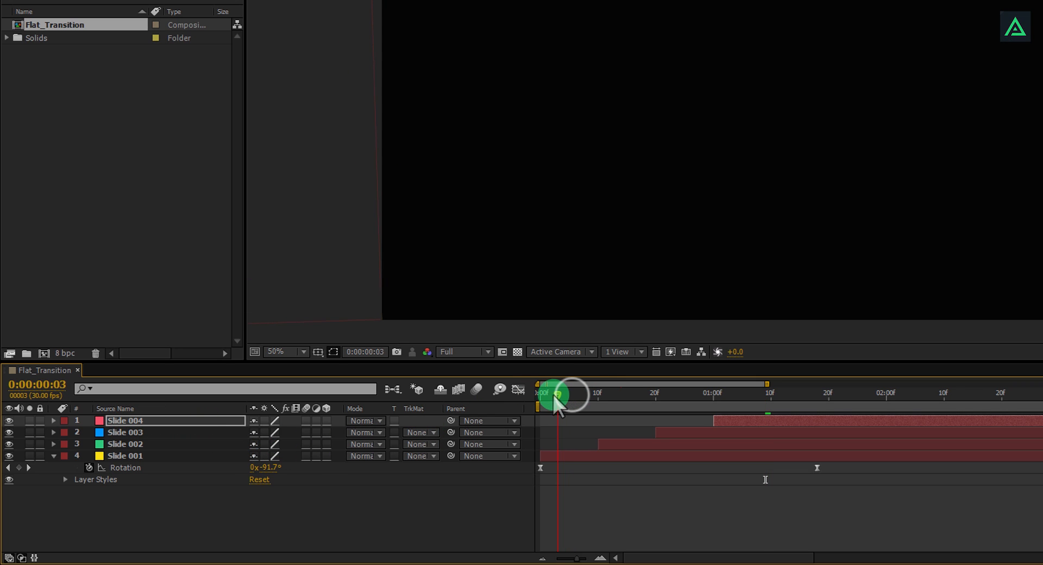
pyautogui.moveTo(559, 394); pyautogui.dragTo(696, 395)
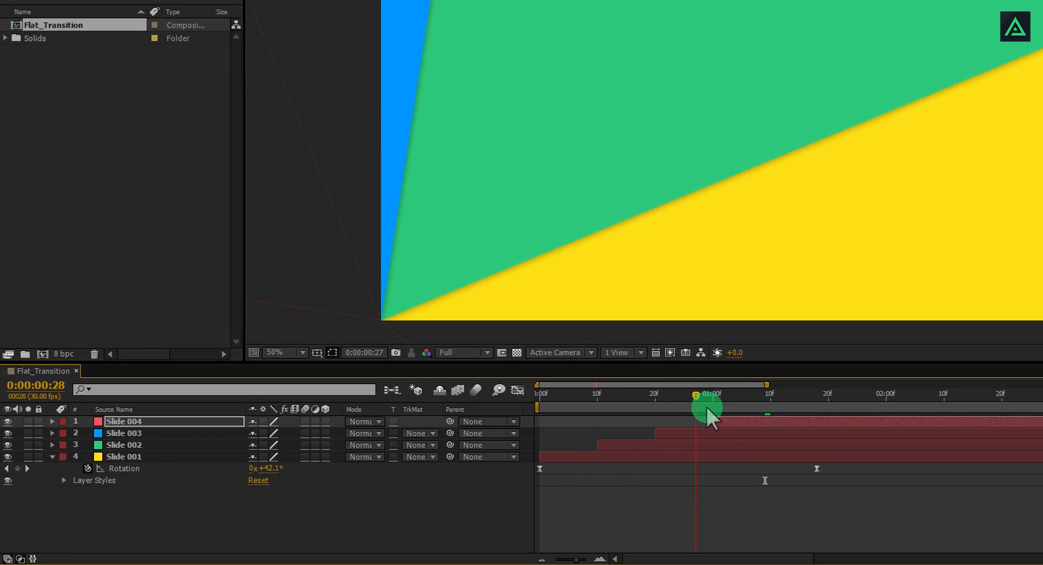